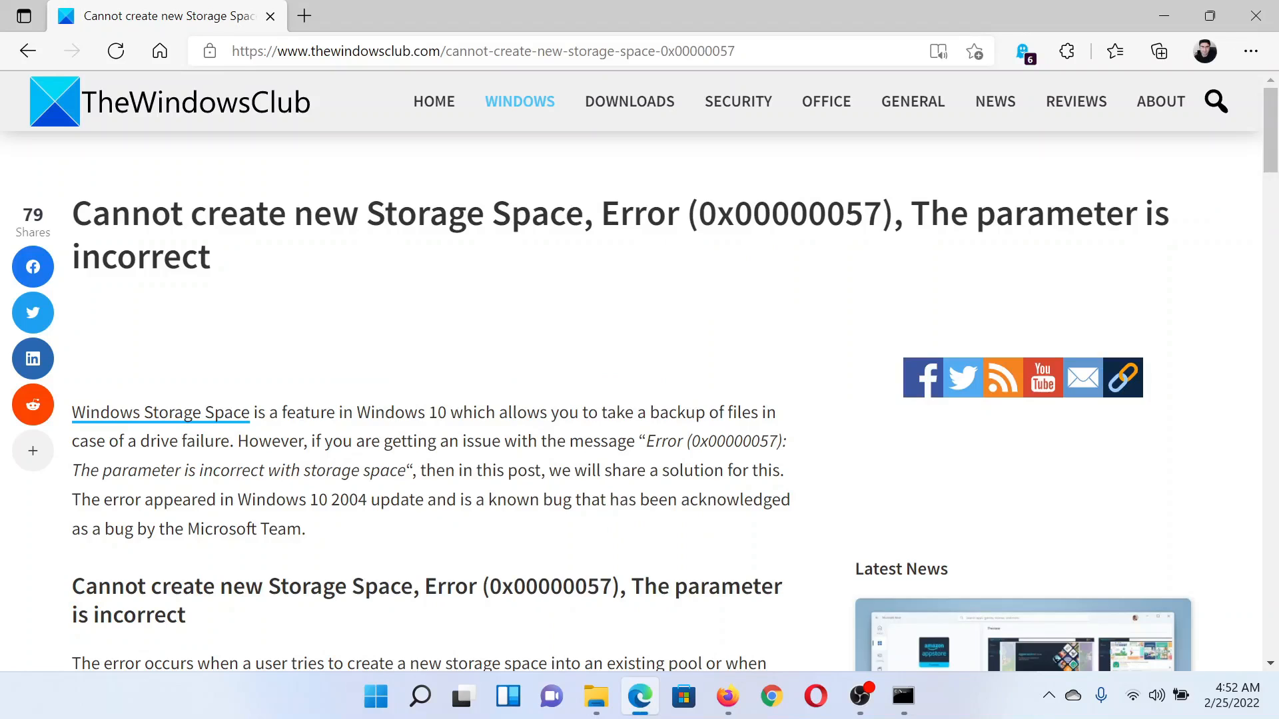
Scroll the Storage Space error article down to the 'Restore from an older backup' and 'Run CHKDSK' sections.
{"action": "left_click_drag", "start_coordinate": [72, 213], "coordinate": [680, 213]}
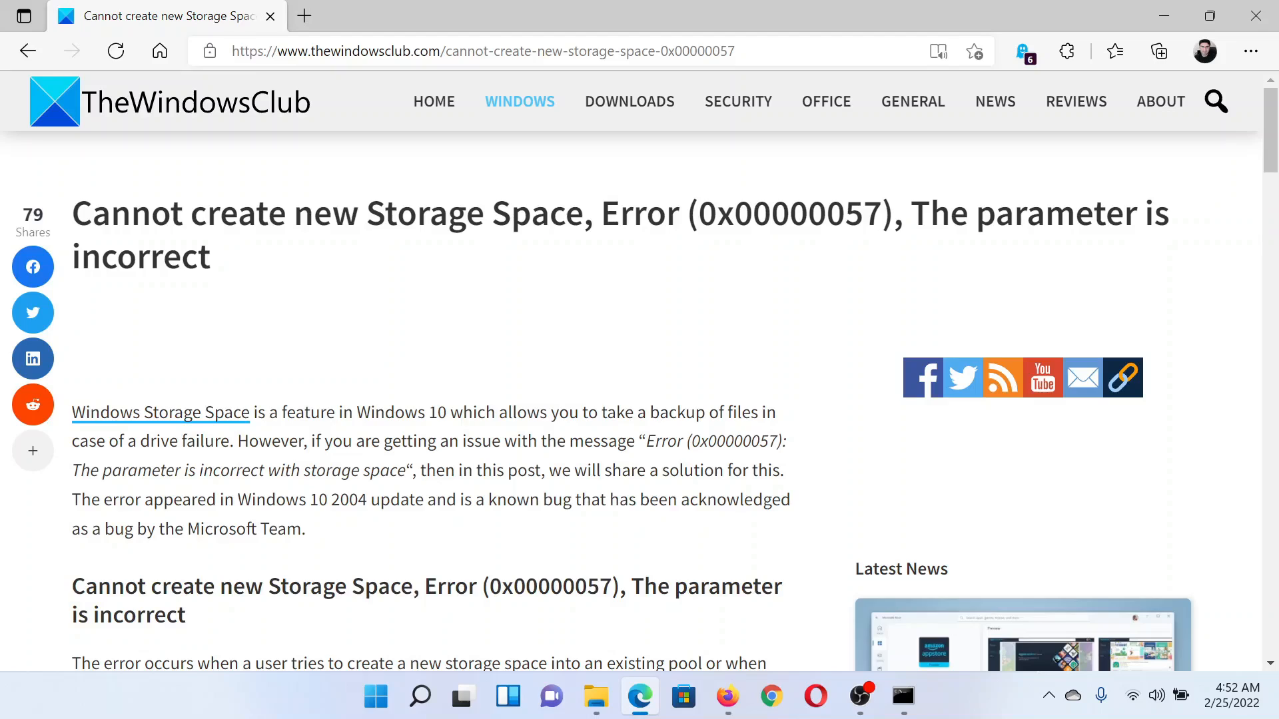
{"action": "scroll", "scroll_direction": "down", "scroll_amount": 3}
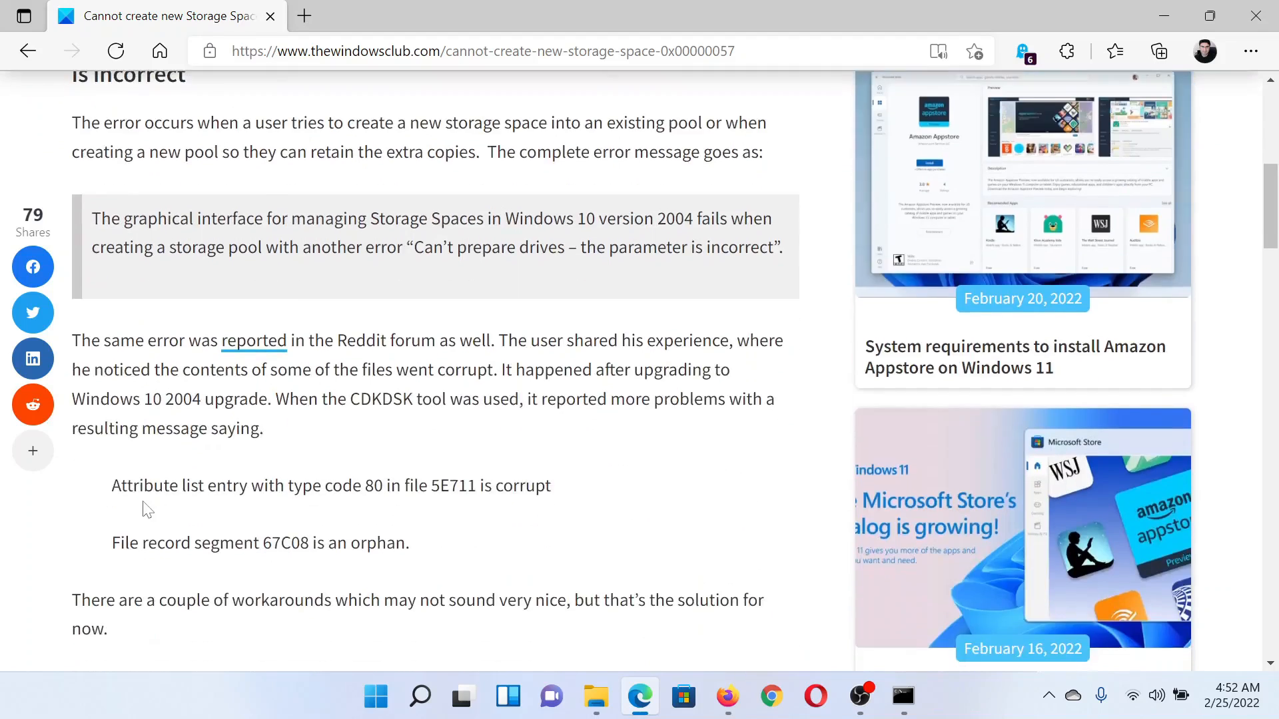
{"action": "scroll", "scroll_direction": "down", "scroll_amount": 3}
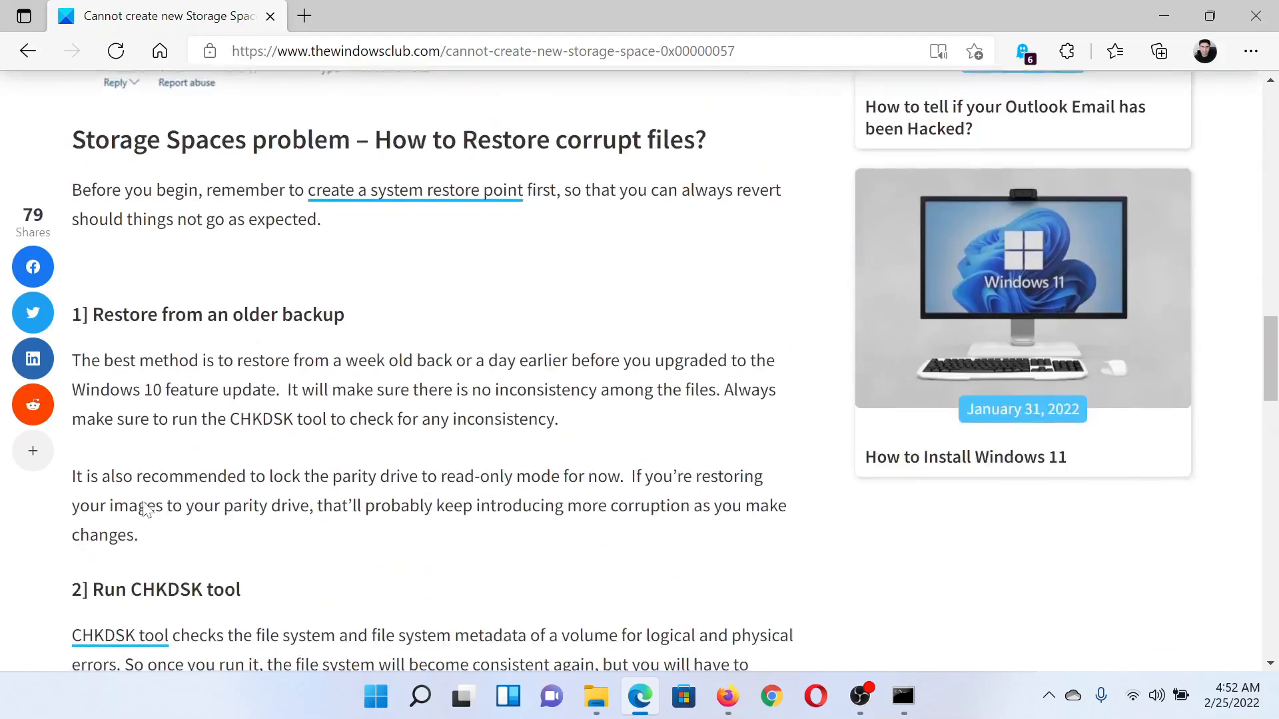
{"action": "scroll", "scroll_direction": "down", "scroll_amount": 3}
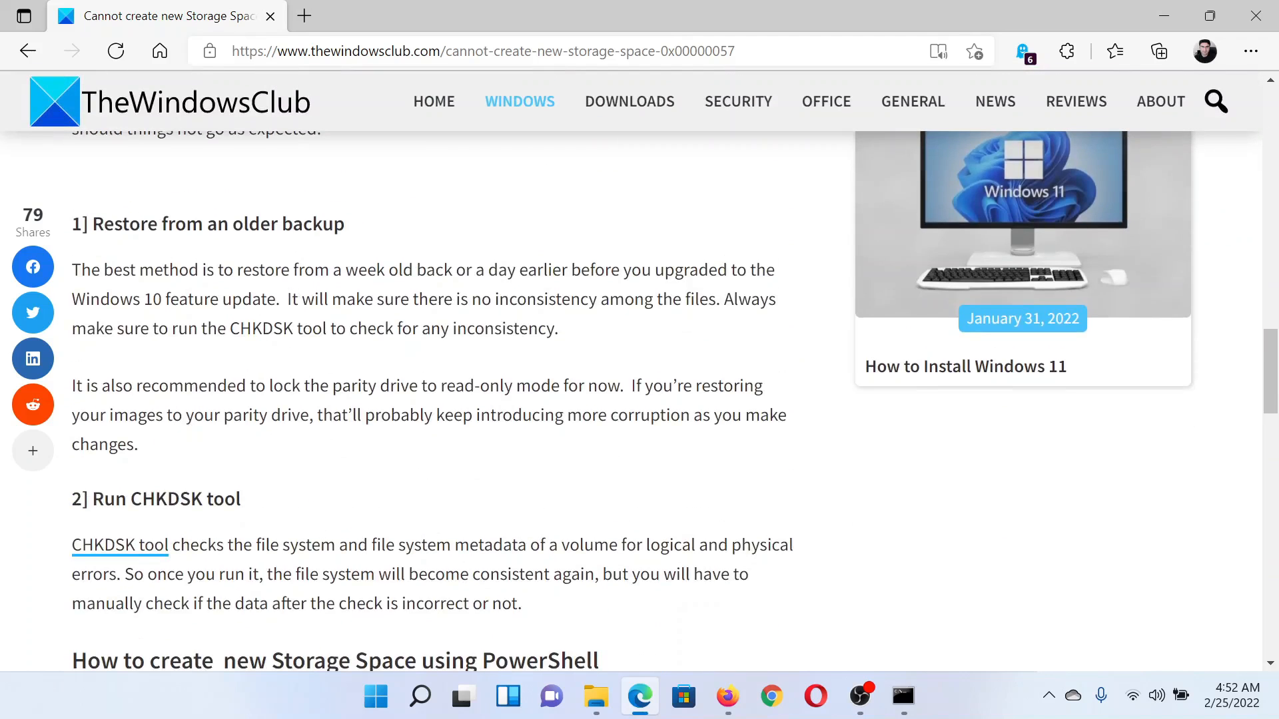
Search Windows for 'recovery' to reach the Recovery Control Panel.
{"action": "left_click", "coordinate": [419, 714]}
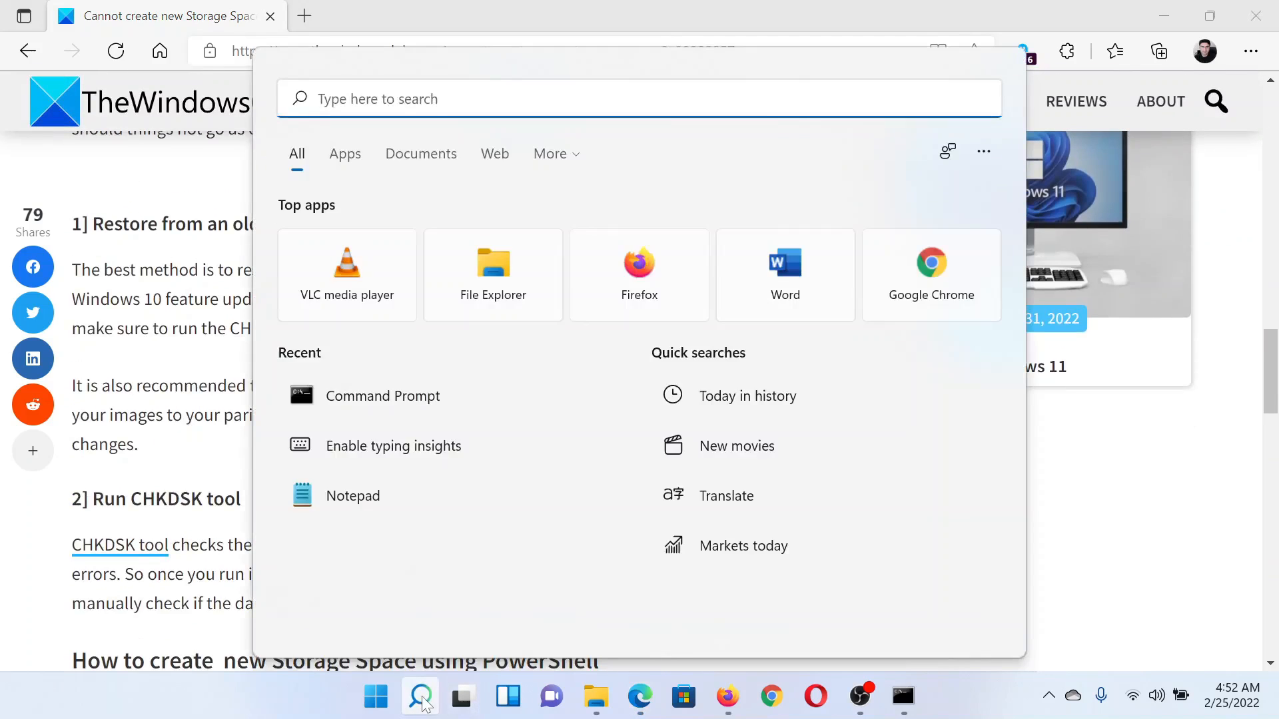
{"action": "type", "text": "recovery"}
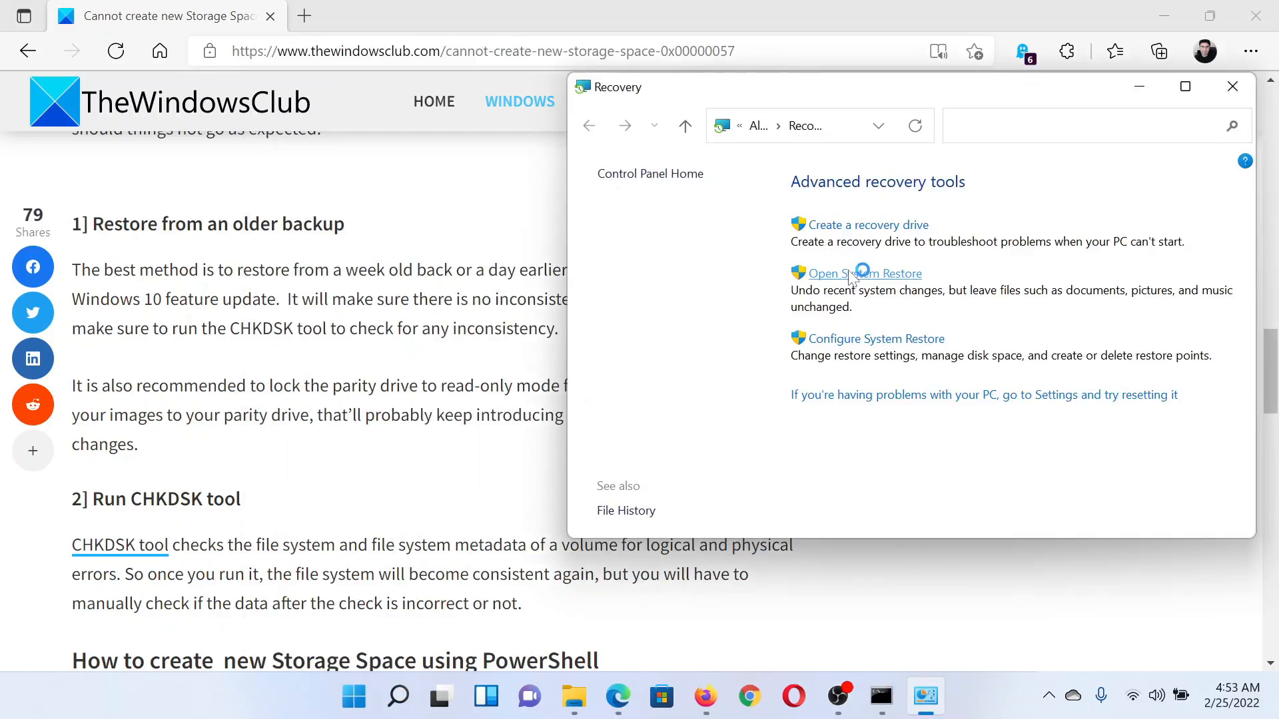
Launch System Restore and advance to the 2/19/2022 Windows Modules Installer restore point.
{"action": "left_click", "coordinate": [864, 274]}
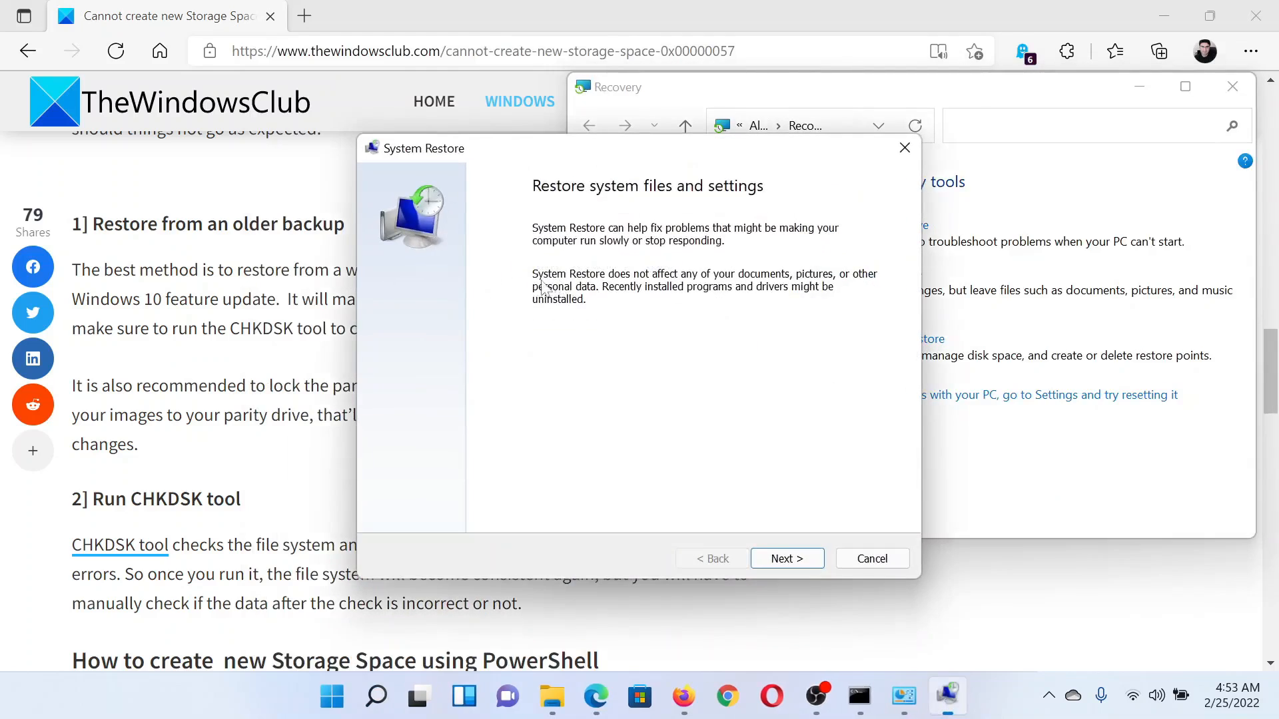
{"action": "left_click", "coordinate": [787, 558]}
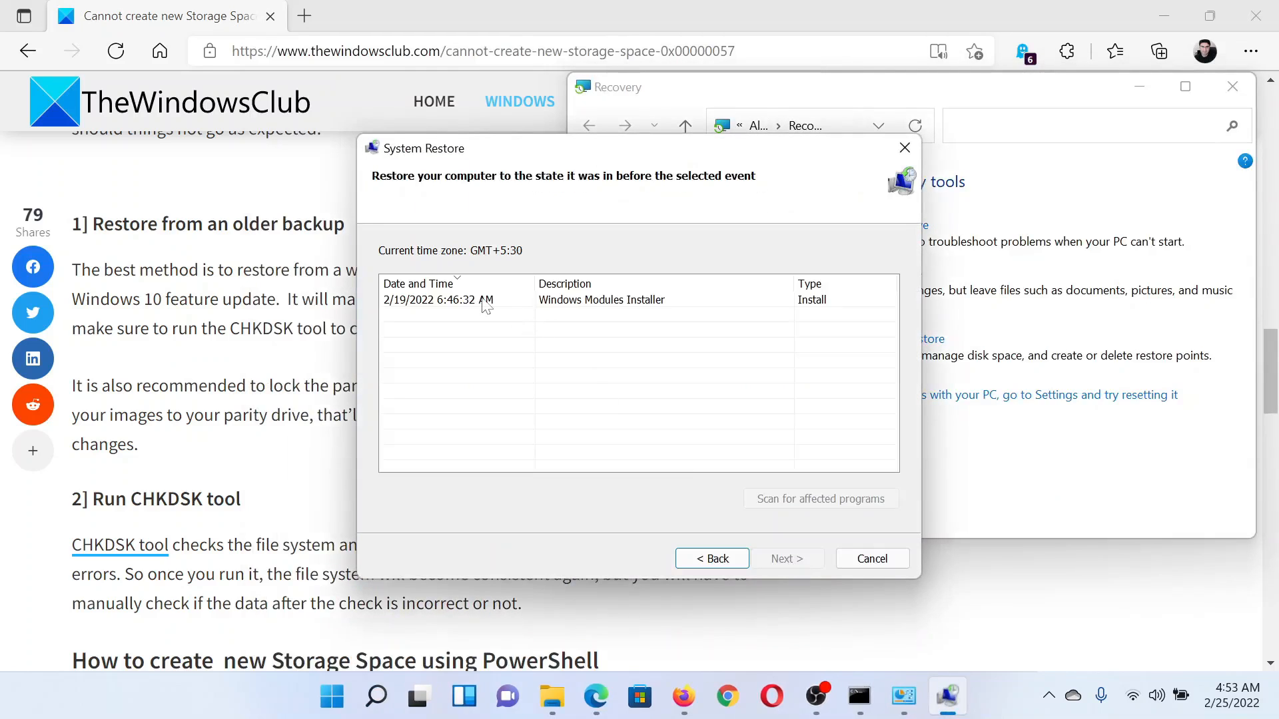
{"action": "left_click", "coordinate": [787, 558]}
{"action": "type", "text": "comm"}
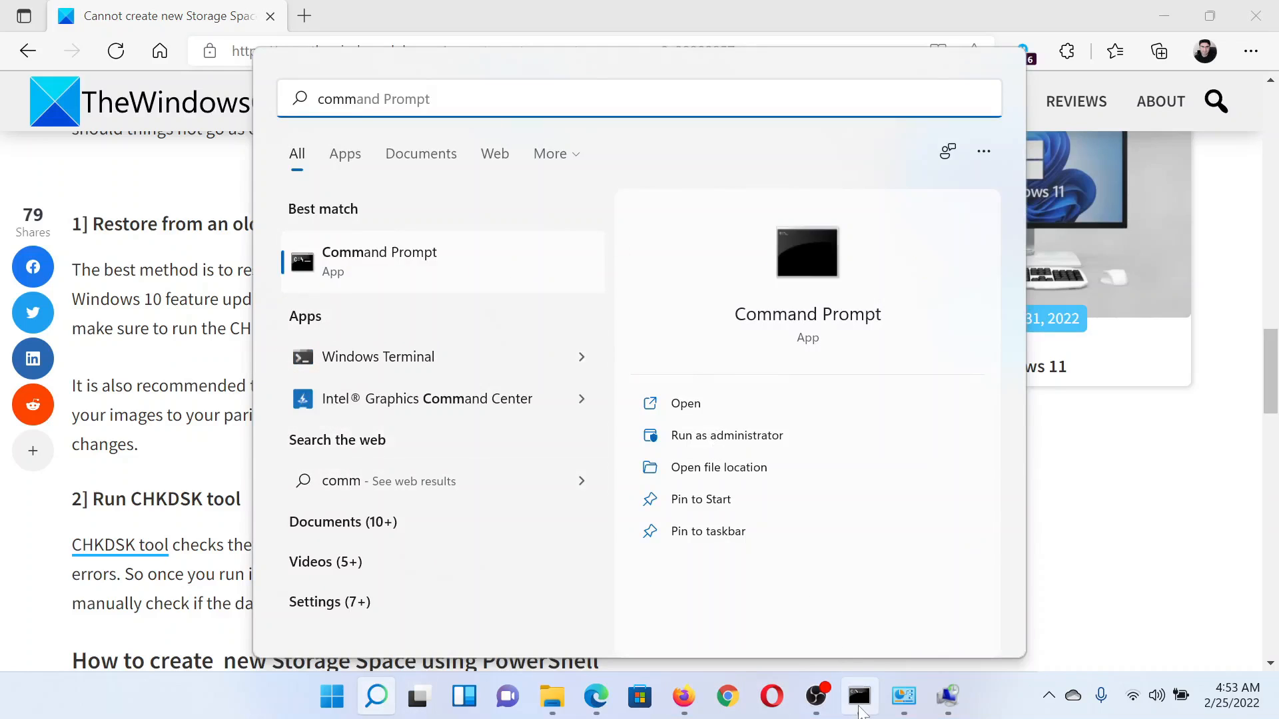
Run Command Prompt as administrator from the search results.
{"action": "left_click", "coordinate": [727, 435]}
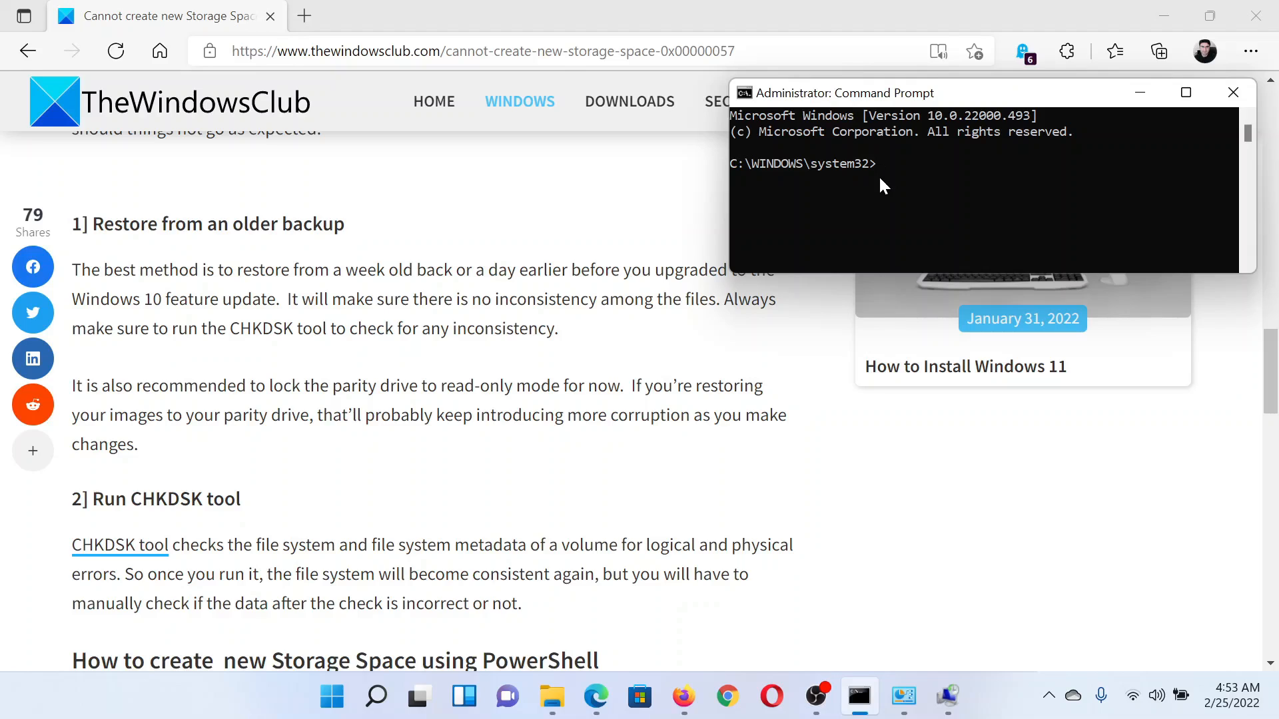
Type chkdsk /f /r in the admin Command Prompt, then scroll the article back to its title.
{"action": "type", "text": "chkdsk /"}
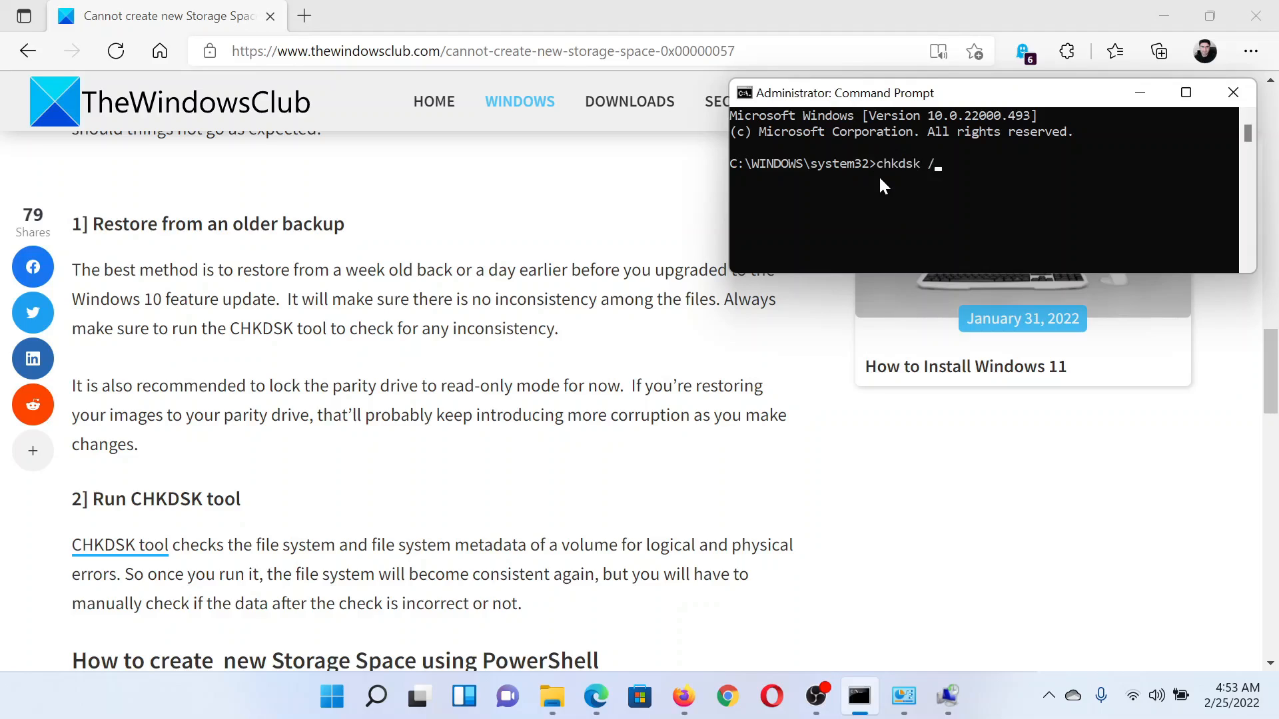
{"action": "type", "text": "f /r"}
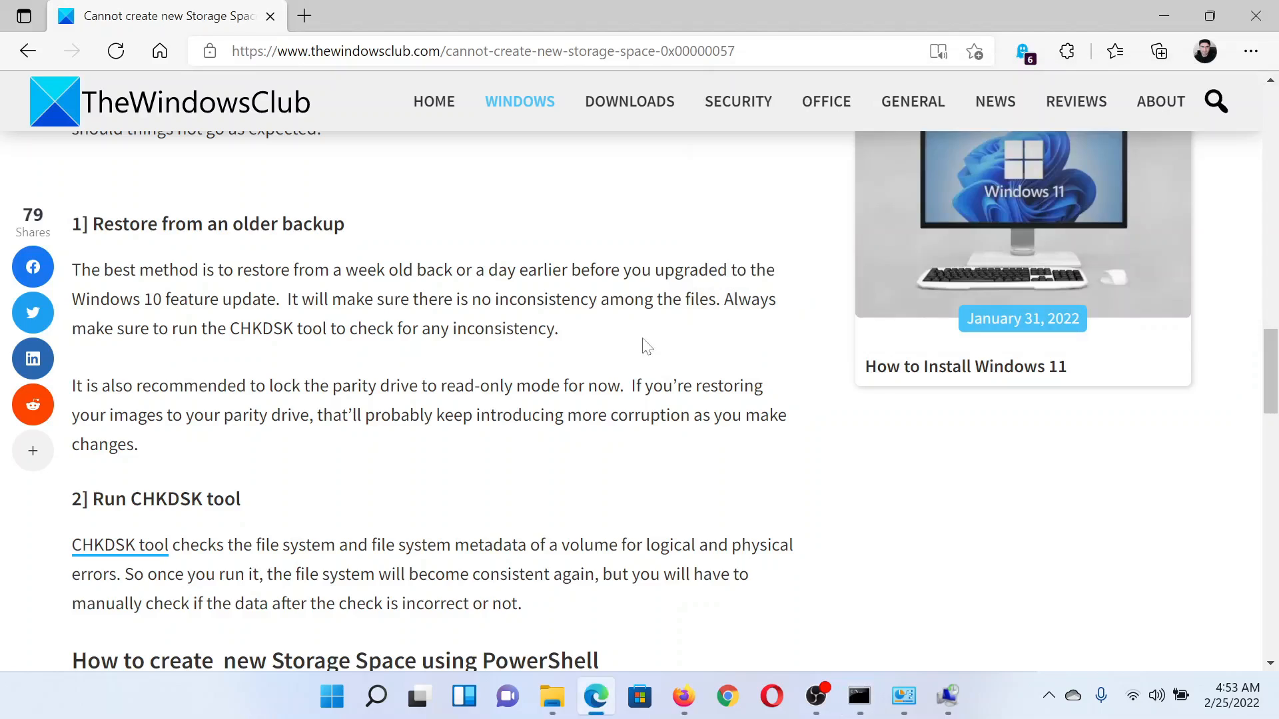
{"action": "scroll", "scroll_direction": "up", "scroll_amount": 3}
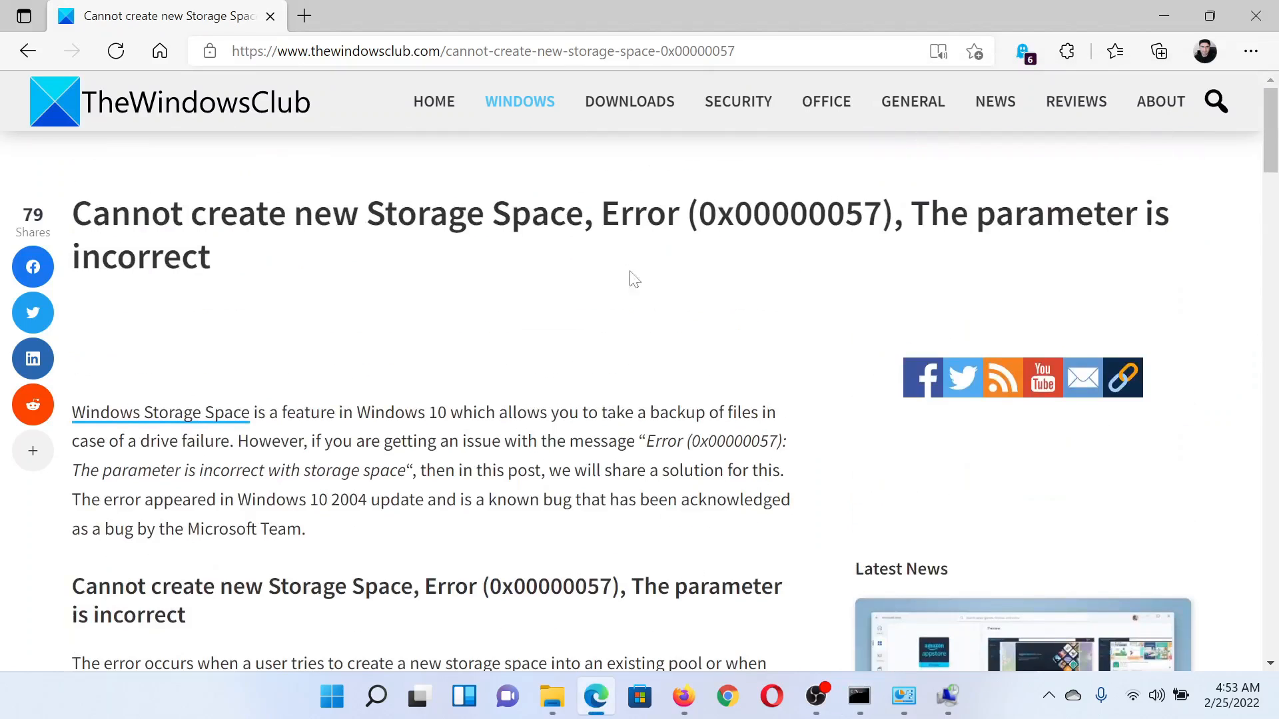